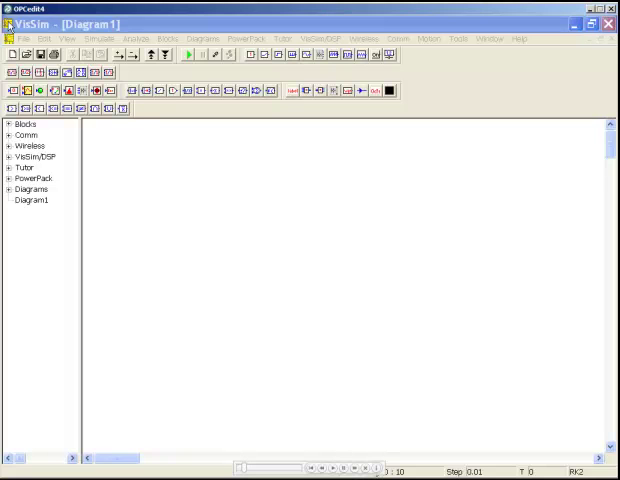
mouse_move(172, 40)
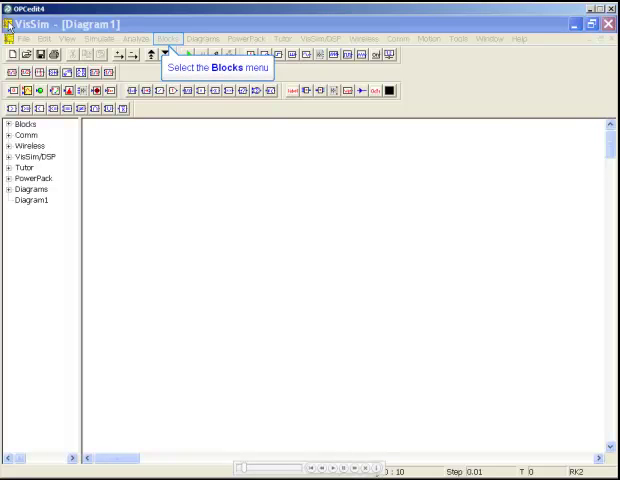
mouse_move(164, 52)
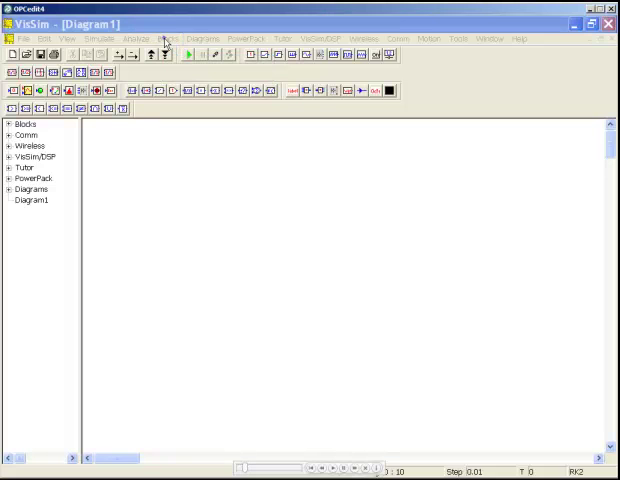
- Place an OPC Server block from Blocks > OPC onto the empty diagram
left_click(178, 40)
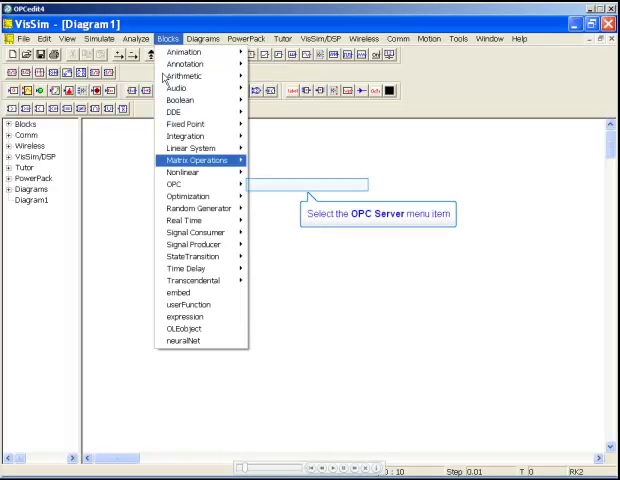
mouse_move(262, 176)
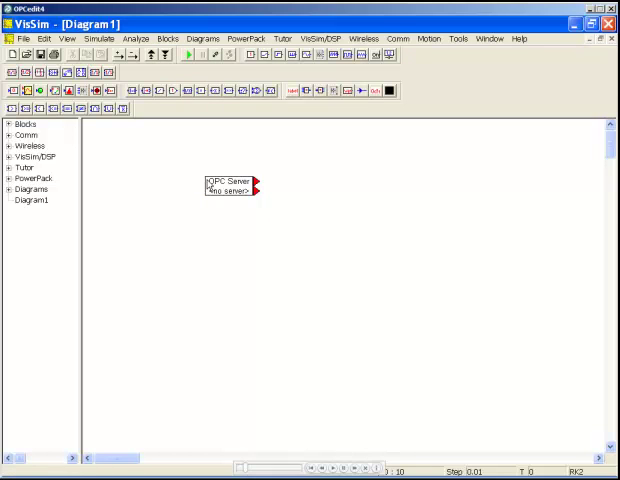
left_click(228, 184)
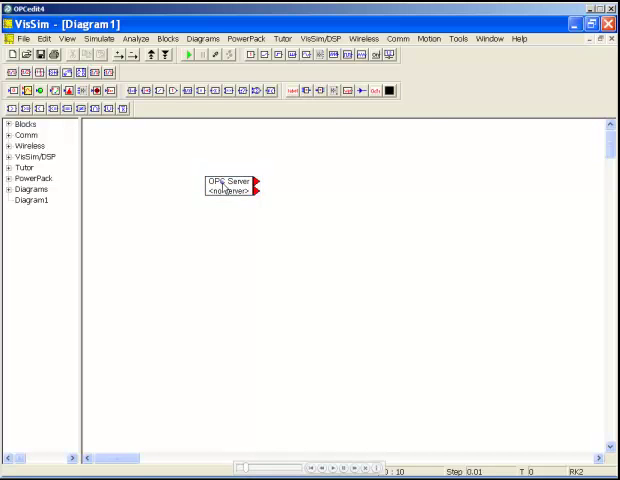
- Connect the OPC Server block to Matrikon OPC Simulation with 'Connect to the server and stay connected'
double_click(228, 184)
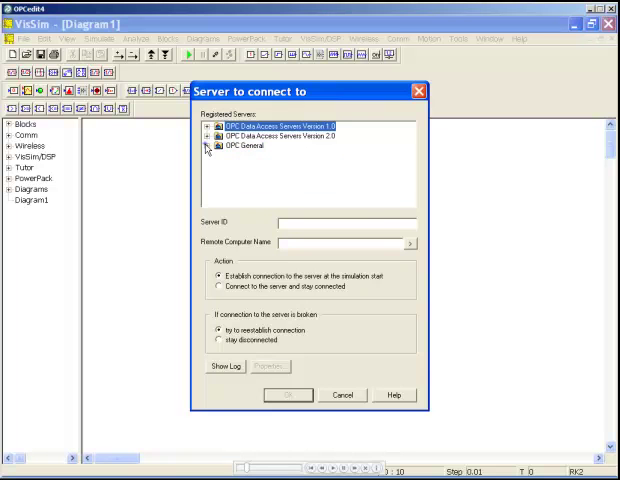
left_click(208, 152)
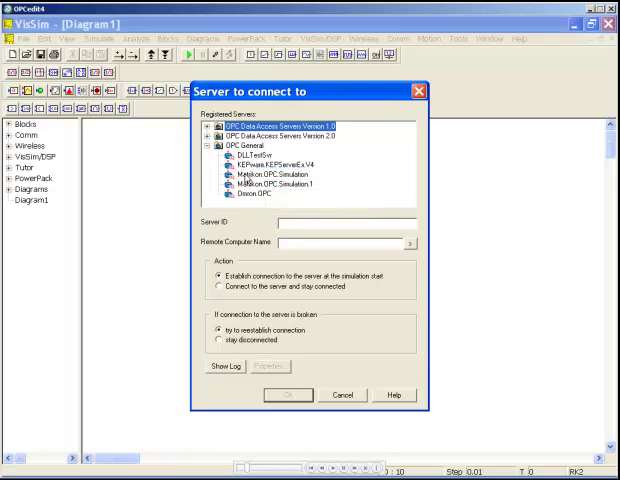
left_click(284, 186)
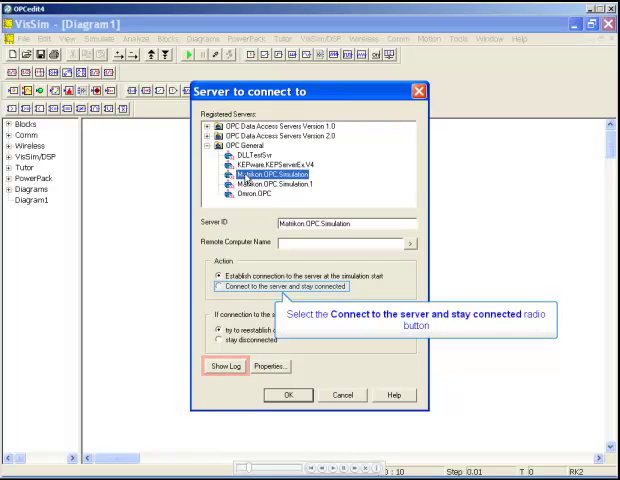
left_click(224, 284)
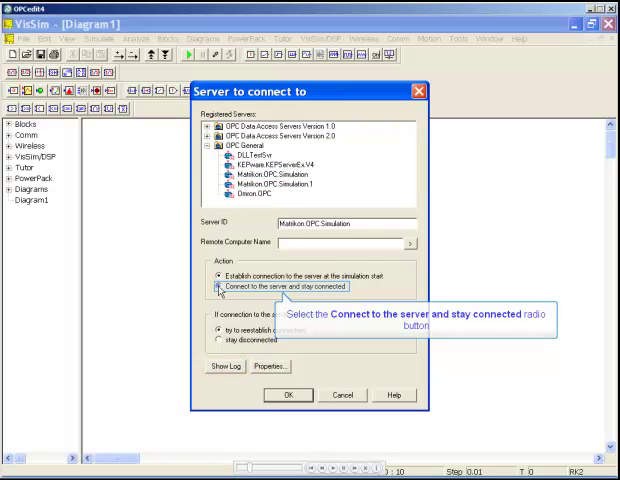
left_click(218, 284)
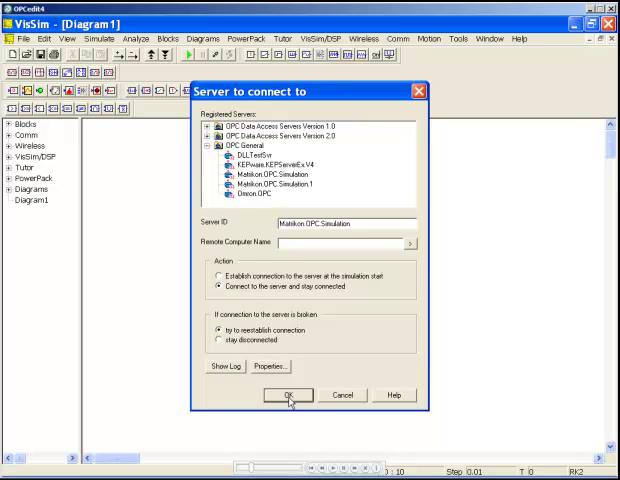
left_click(288, 394)
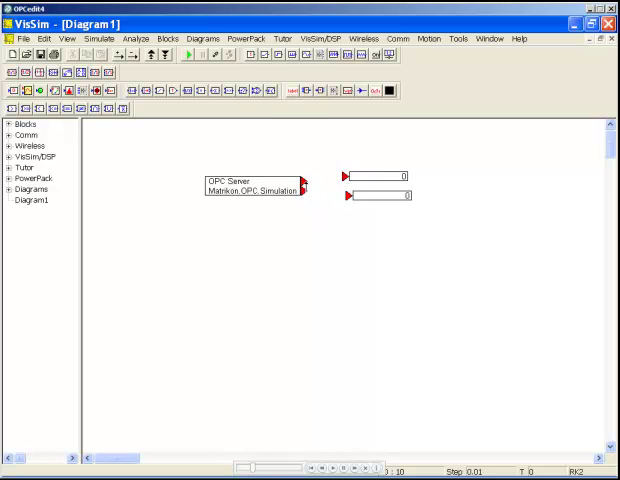
- Drag the two small blocks onto the OPC Server block's output pins
left_click_drag(304, 180, 344, 176)
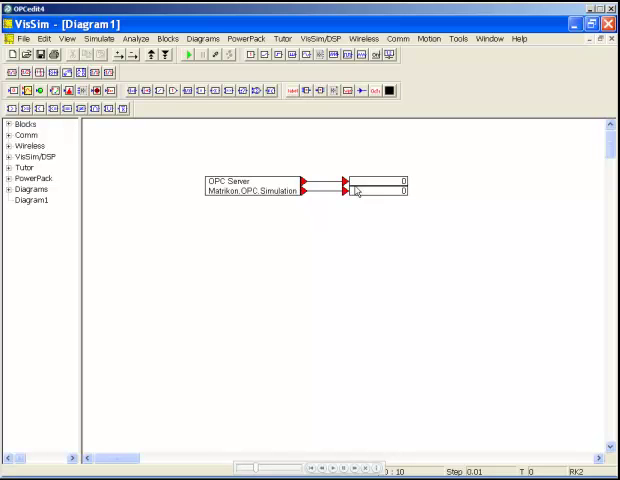
mouse_move(166, 38)
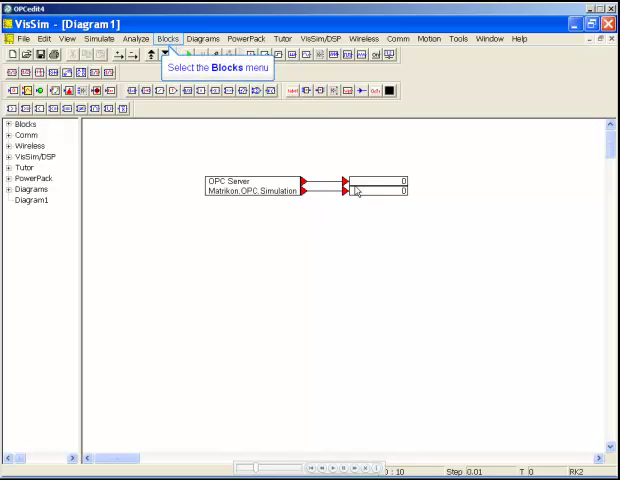
mouse_move(170, 98)
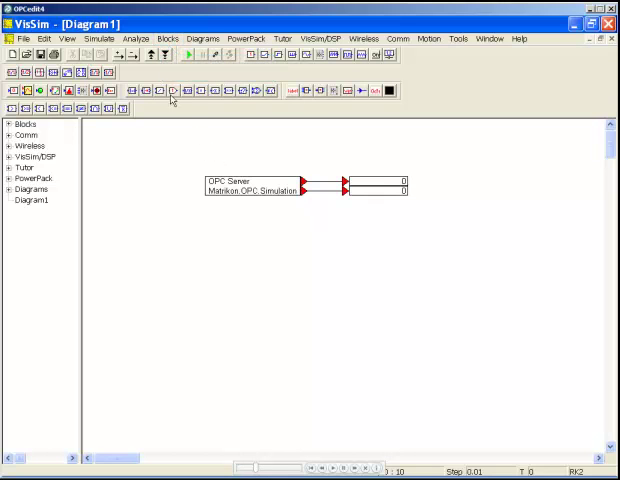
- Place an OPC Read block below the server and bring up its properties dialog
left_click(168, 40)
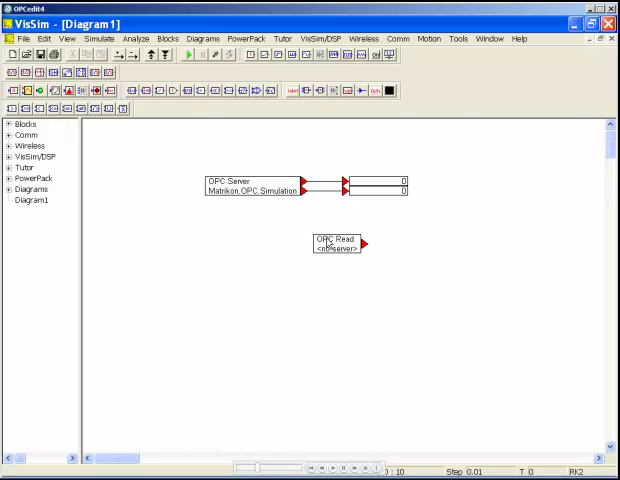
double_click(332, 244)
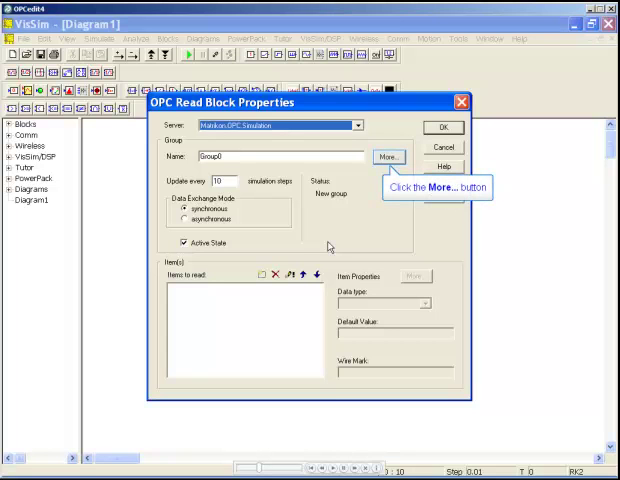
left_click(384, 156)
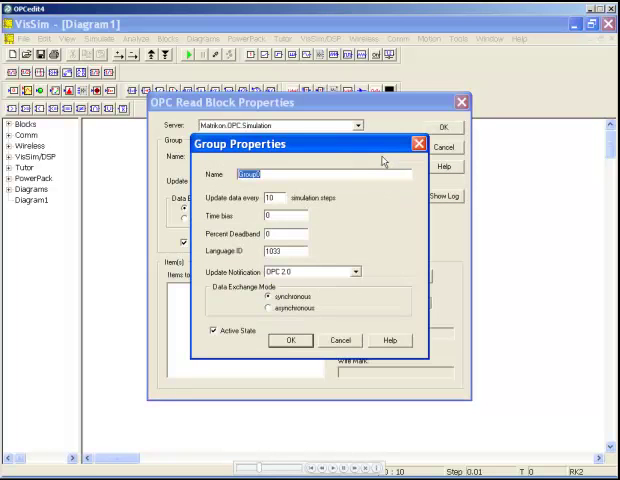
left_click(310, 174)
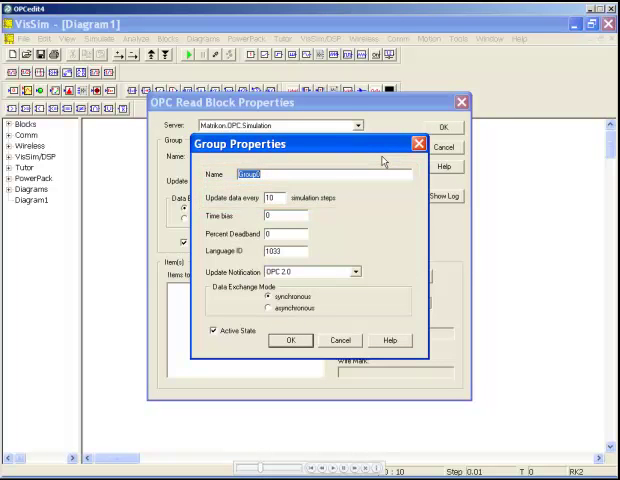
left_click(284, 216)
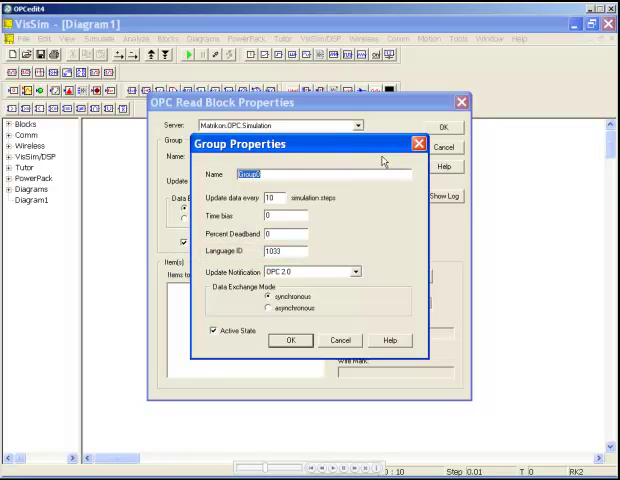
mouse_move(354, 272)
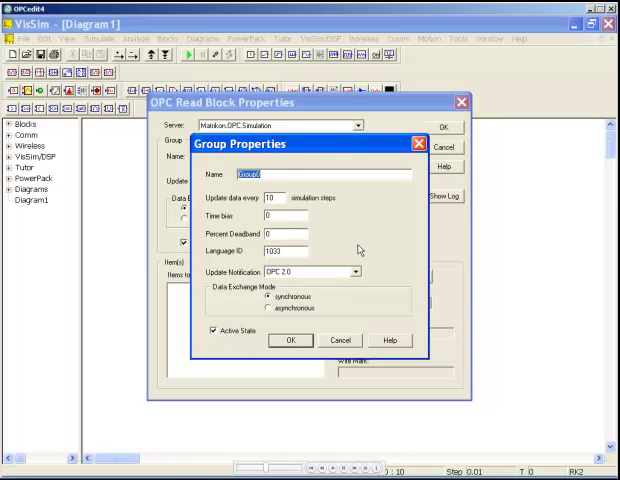
left_click(352, 272)
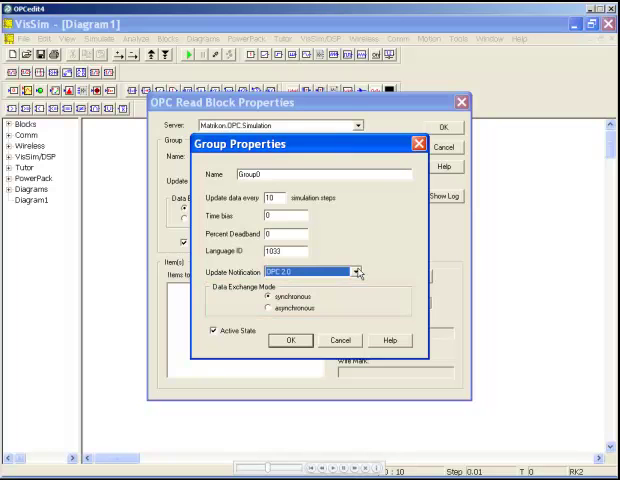
left_click(218, 328)
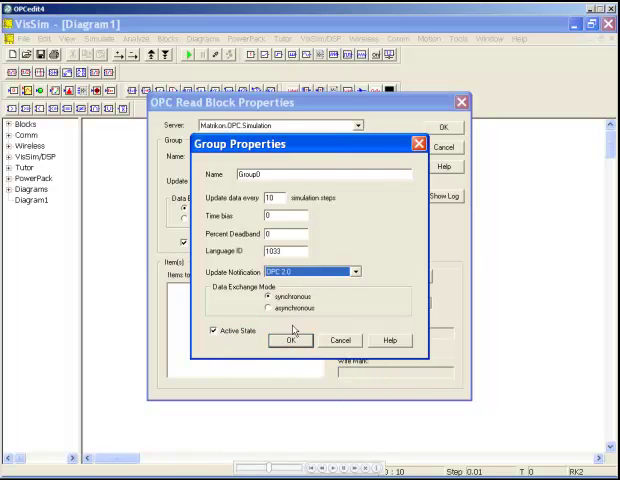
left_click(290, 340)
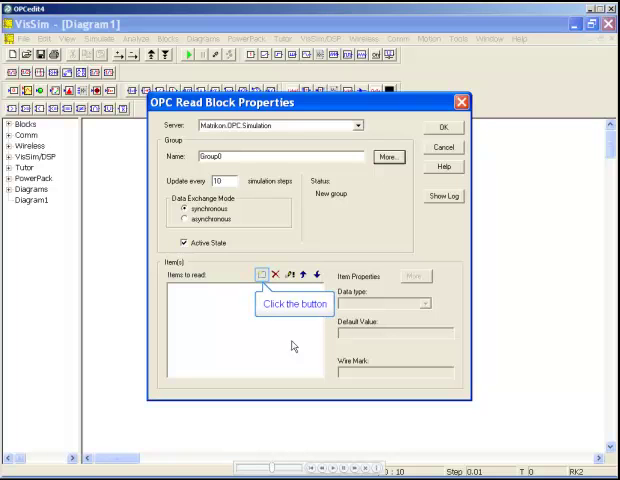
- Use Add item to browse the Matrikon simulation server's tag tree
left_click(256, 276)
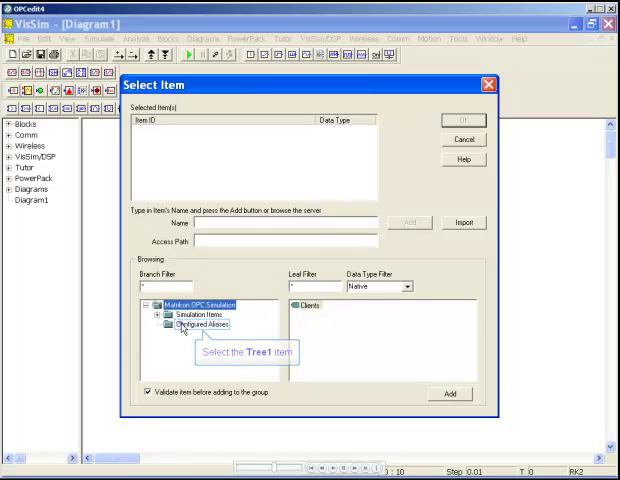
- Add the Sample data tag from Configured Aliases as a Double and confirm the Read block
left_click(200, 324)
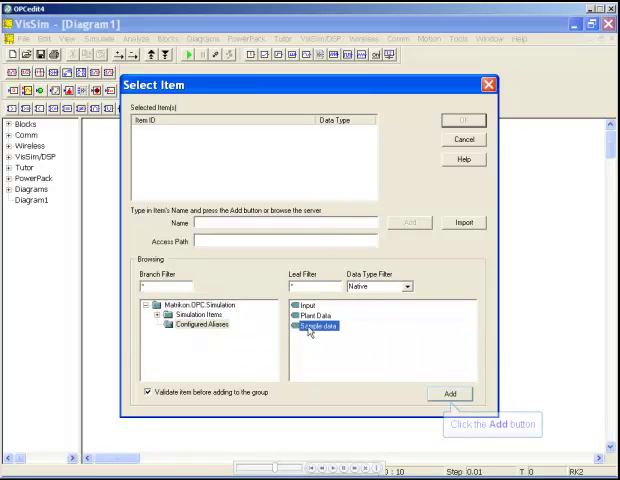
left_click(450, 392)
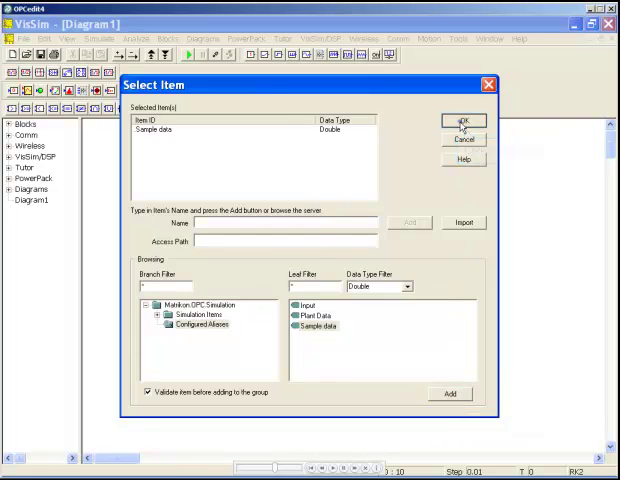
left_click(462, 120)
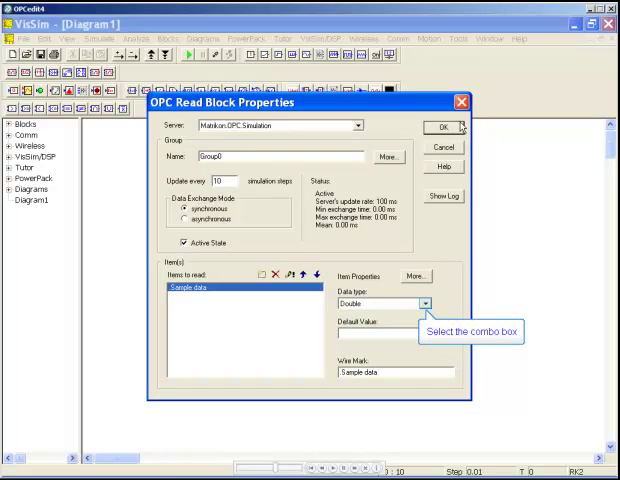
left_click(424, 304)
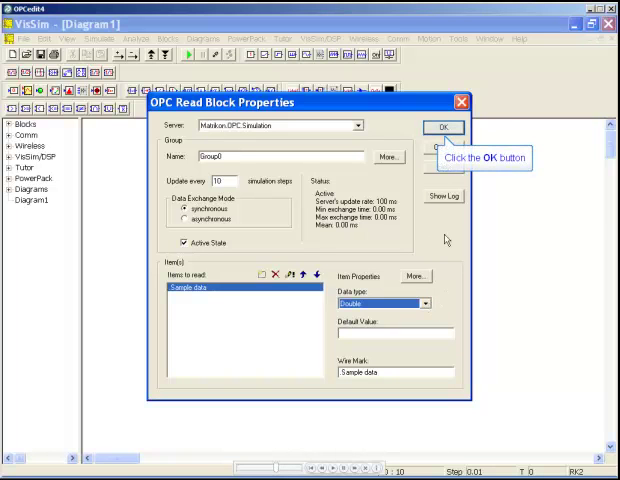
left_click(444, 128)
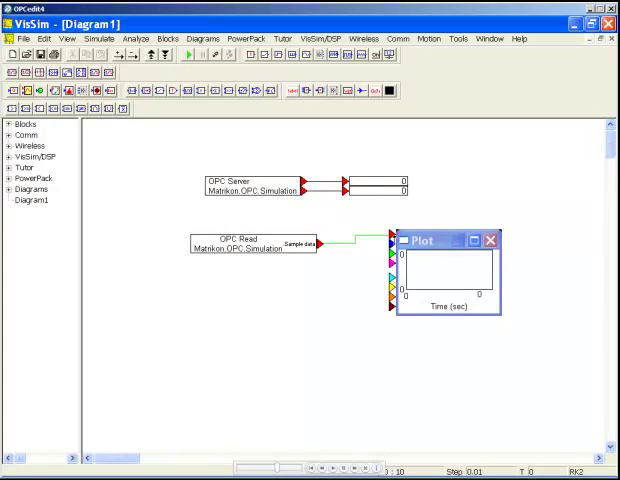
mouse_move(166, 38)
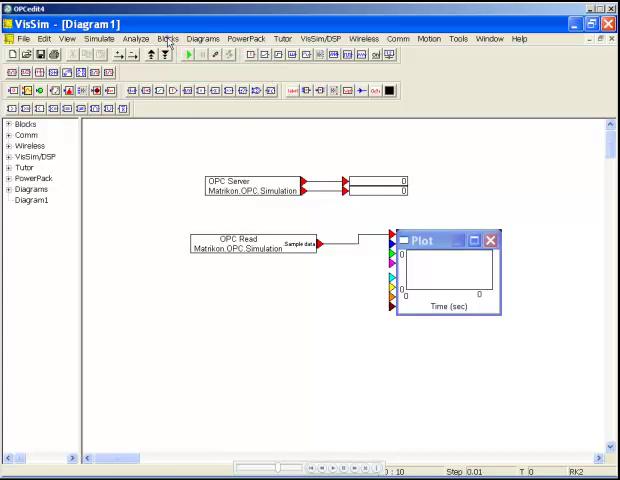
- Go to the Blocks menu to add an OPC Write block below the Read block
left_click(166, 38)
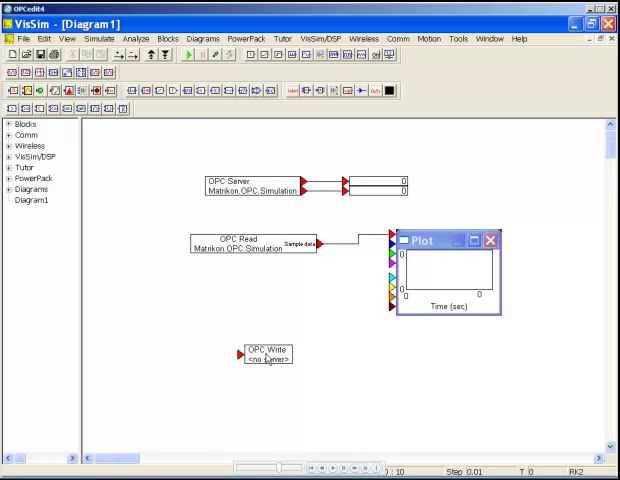
- Make the OPC Write block write to Configured Aliases > Sample data and confirm its settings
double_click(264, 356)
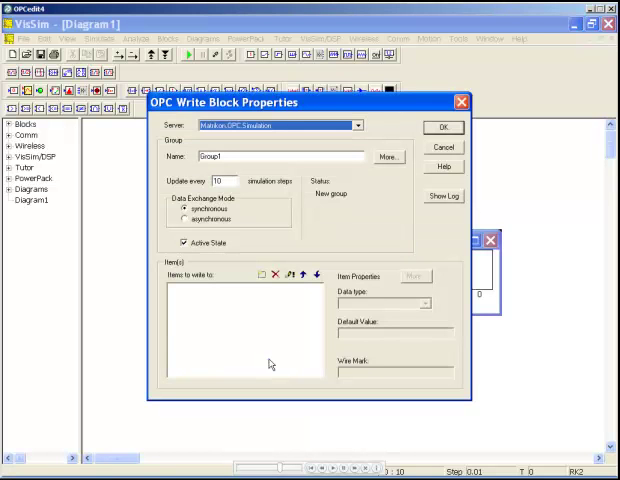
mouse_move(256, 272)
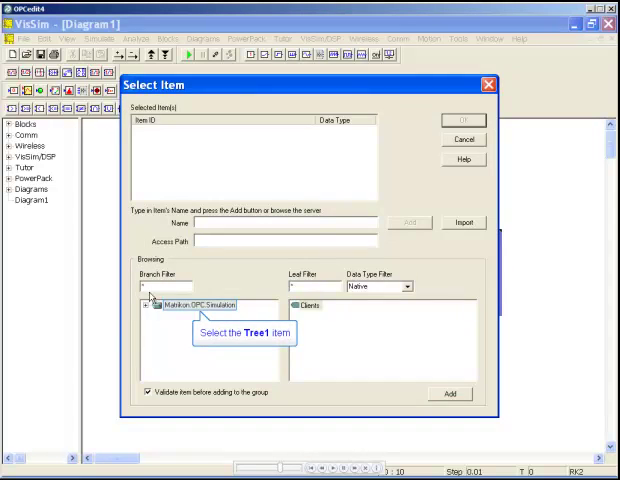
left_click(152, 304)
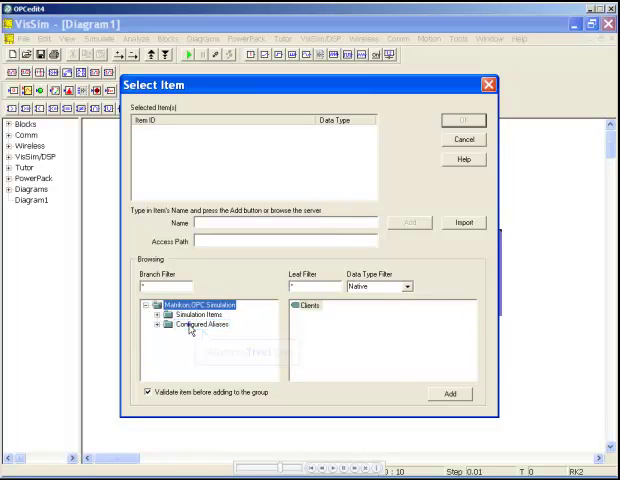
left_click(180, 304)
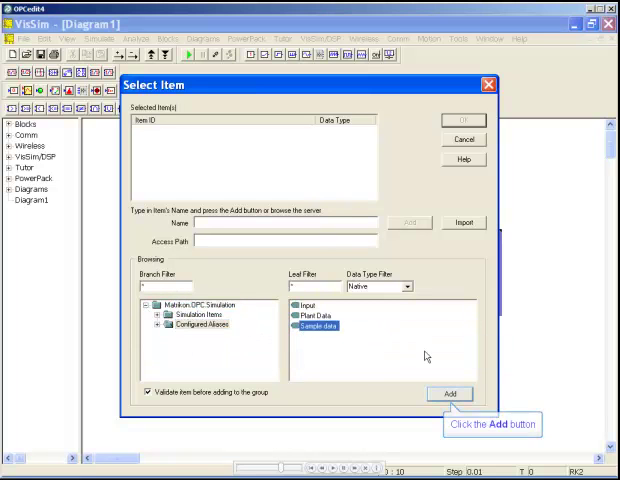
left_click(448, 392)
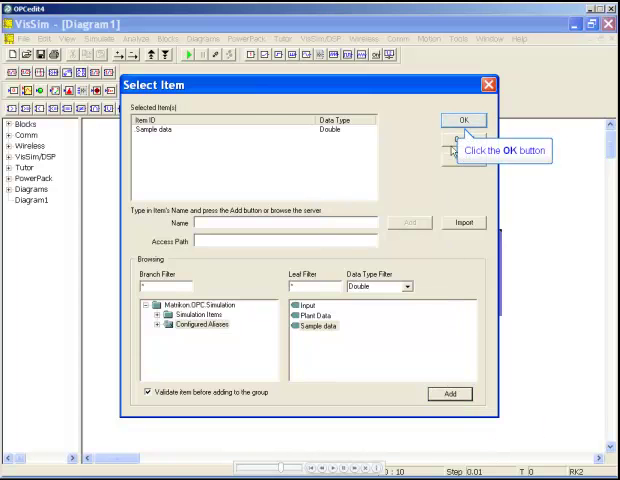
left_click(466, 120)
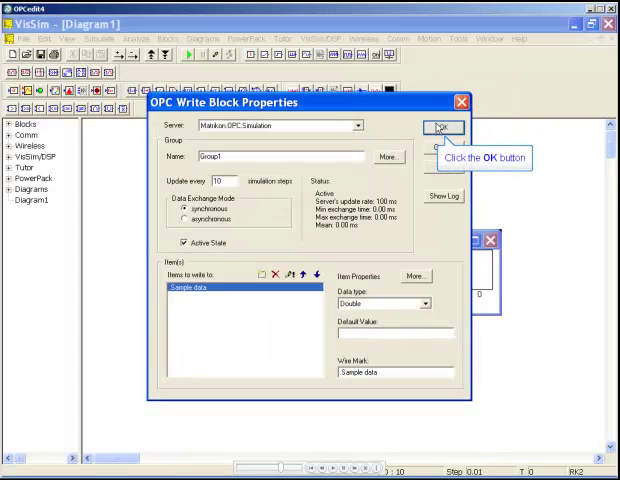
left_click(440, 128)
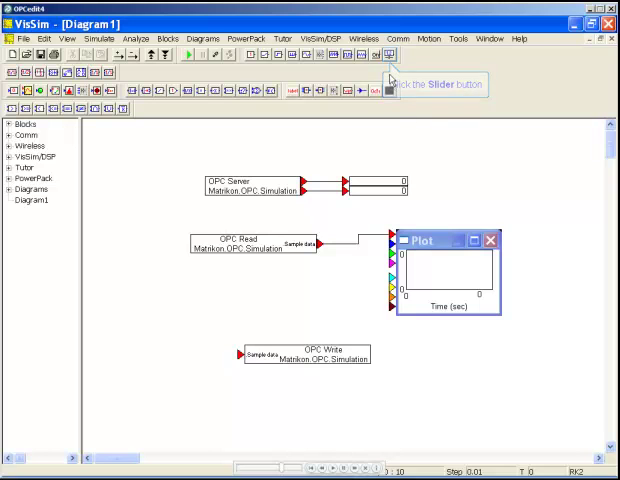
- Add a toolbar slider wired into the OPC Write block's input
left_click(388, 92)
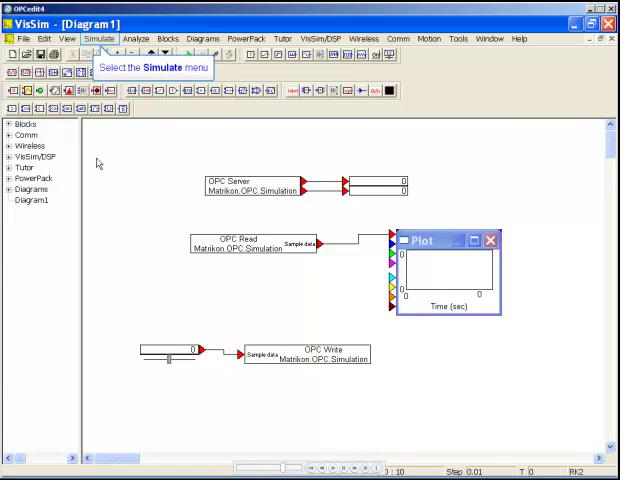
- Enable Run in Real Time in Simulation Properties and confirm
left_click(98, 38)
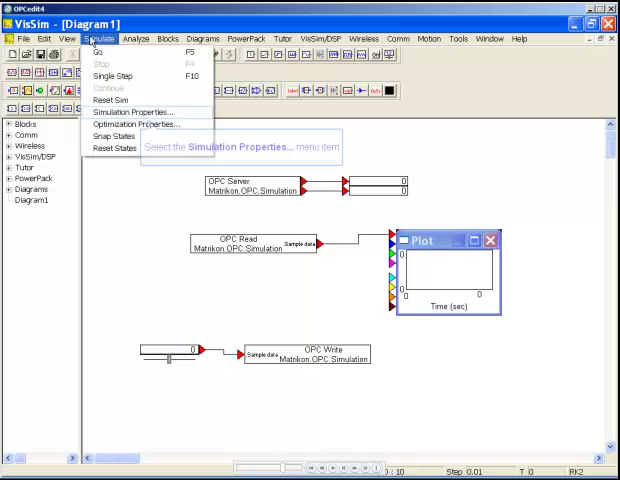
mouse_move(136, 112)
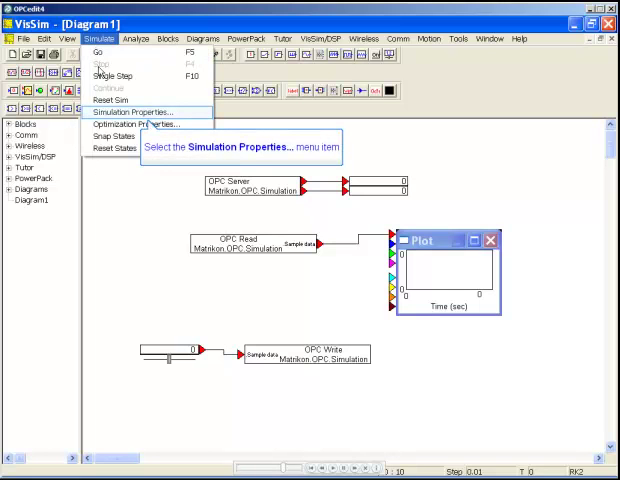
mouse_move(132, 112)
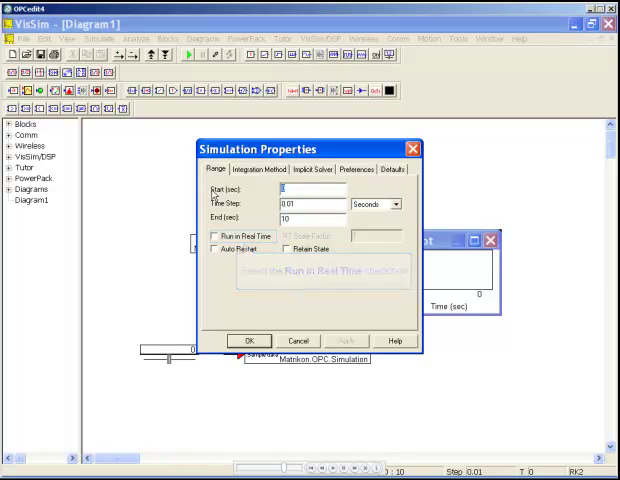
left_click(220, 240)
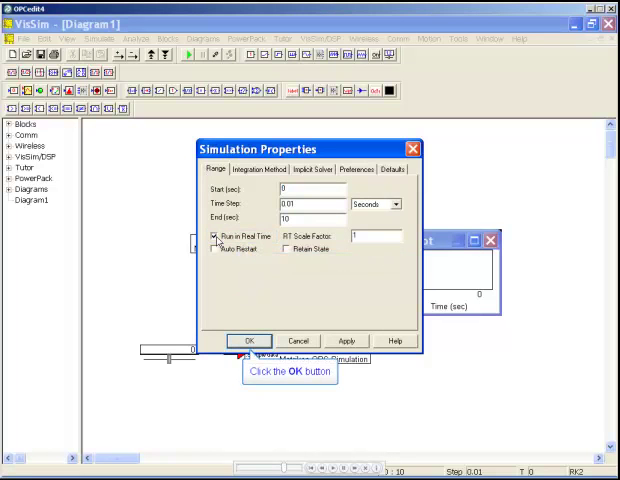
left_click(252, 340)
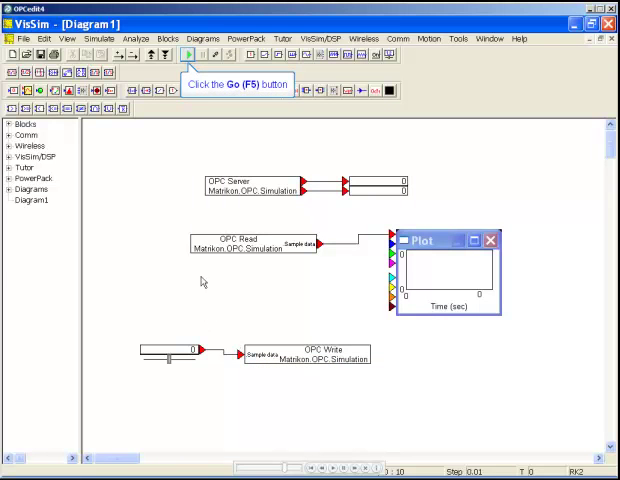
- Start the simulation and nudge the slider so the Sample data trace responds in the plot
left_click(186, 54)
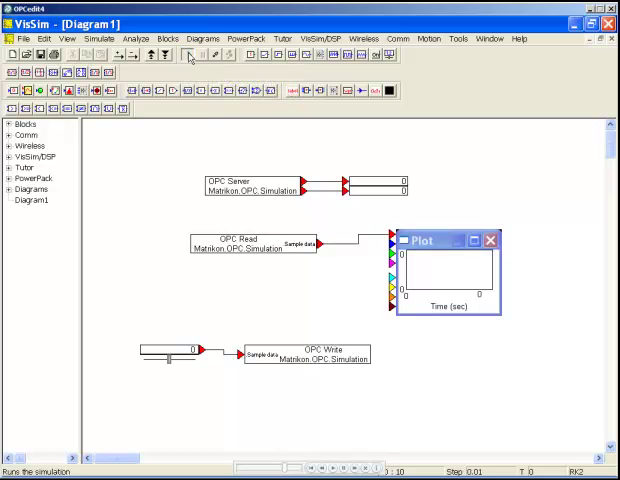
left_click(186, 56)
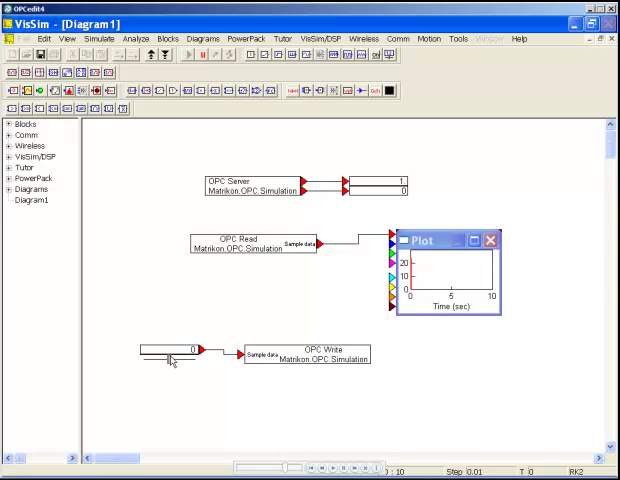
left_click(188, 56)
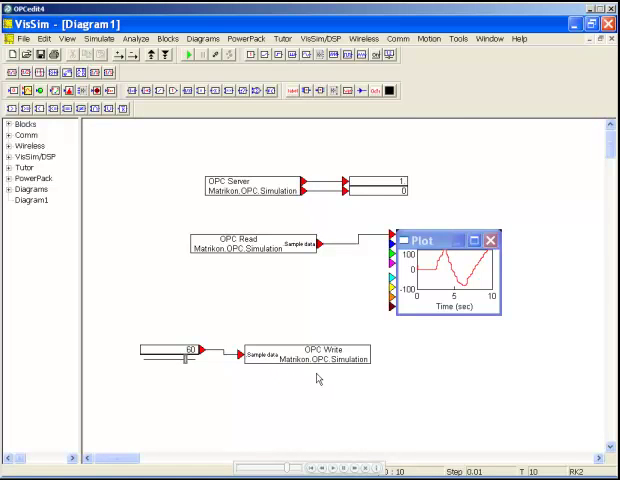
- Add the Simulation Items > Triangle Waves Real8 tag as a second OPC Read item
double_click(252, 244)
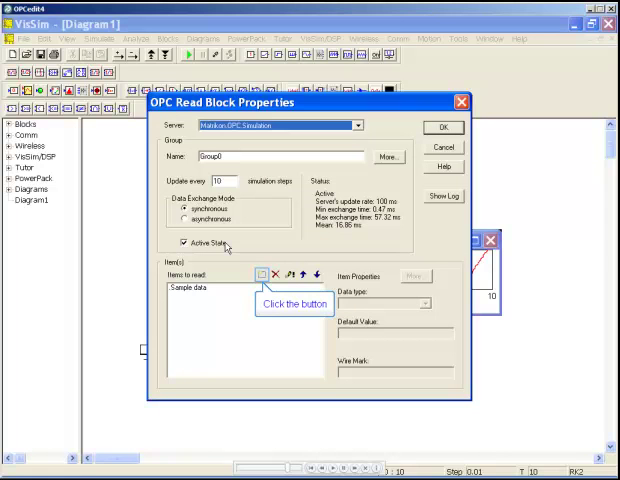
left_click(280, 276)
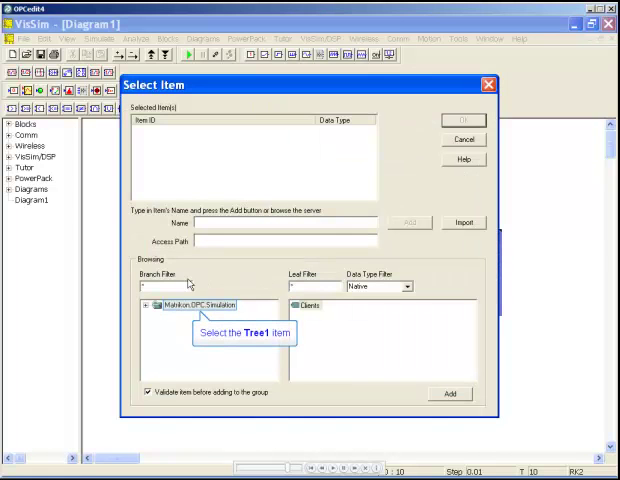
left_click(152, 304)
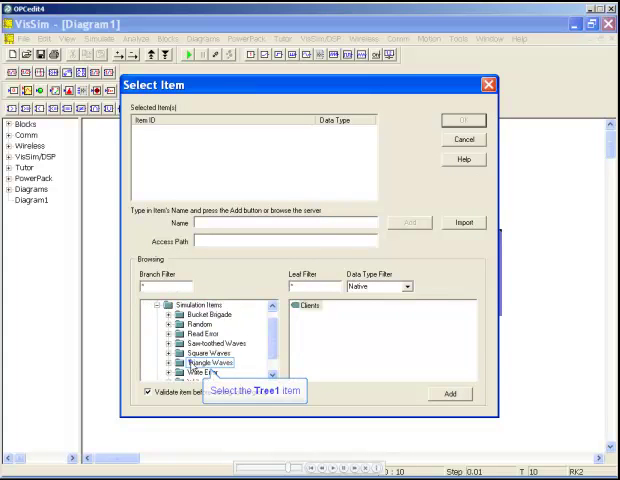
left_click(206, 360)
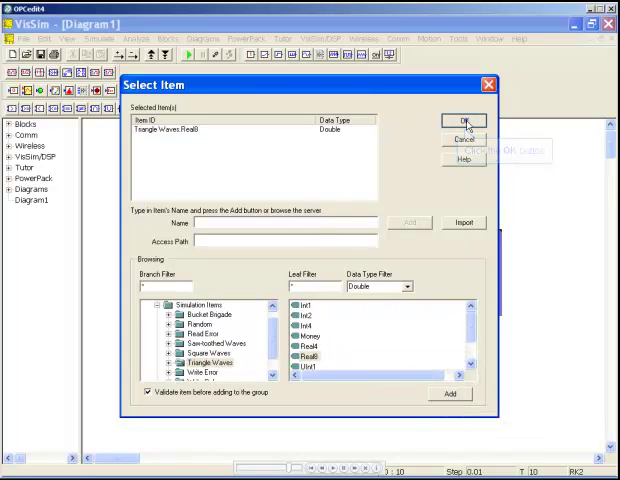
left_click(464, 120)
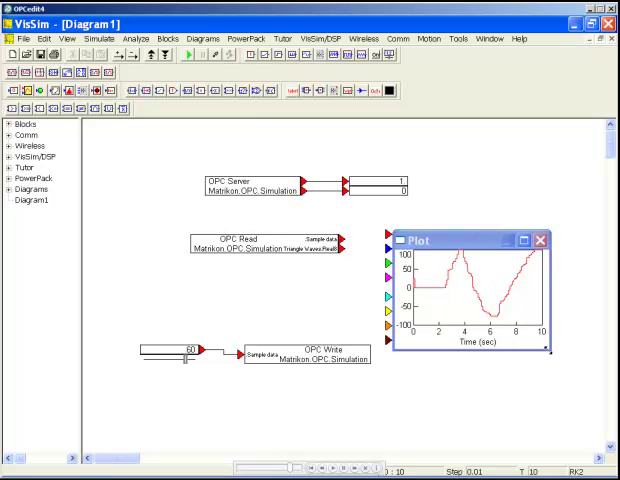
mouse_move(184, 56)
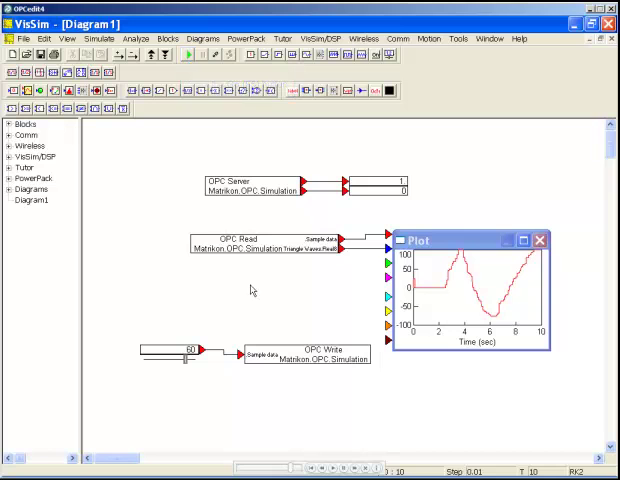
mouse_move(184, 56)
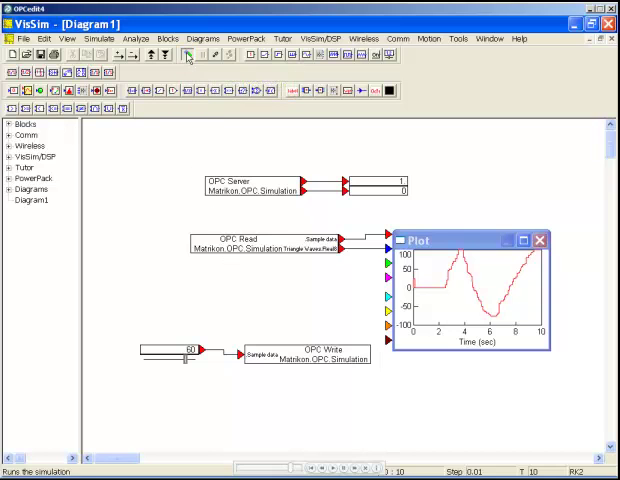
- Rerun the simulation so the plot shows both Sample data and triangle wave traces
left_click(186, 56)
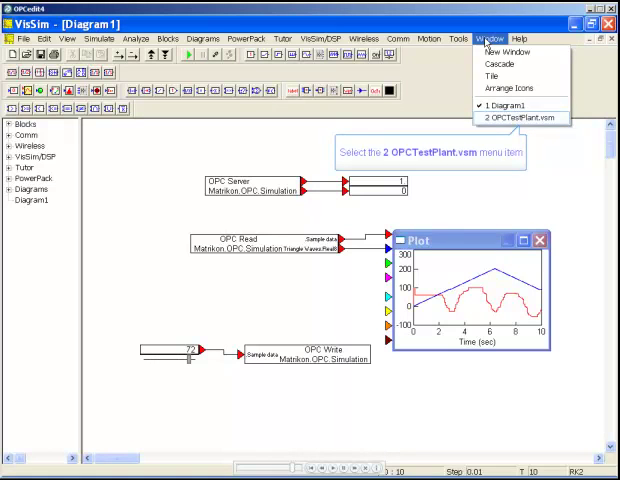
mouse_move(520, 120)
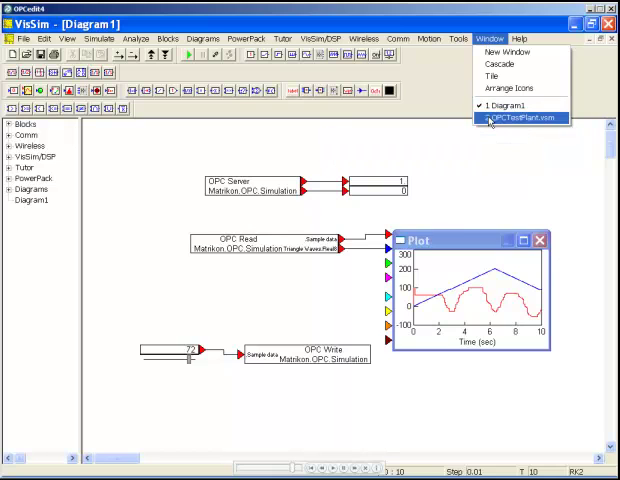
- Switch to OPCTestPlant.vsm, run it, and view the plot maximized then restored
left_click(516, 120)
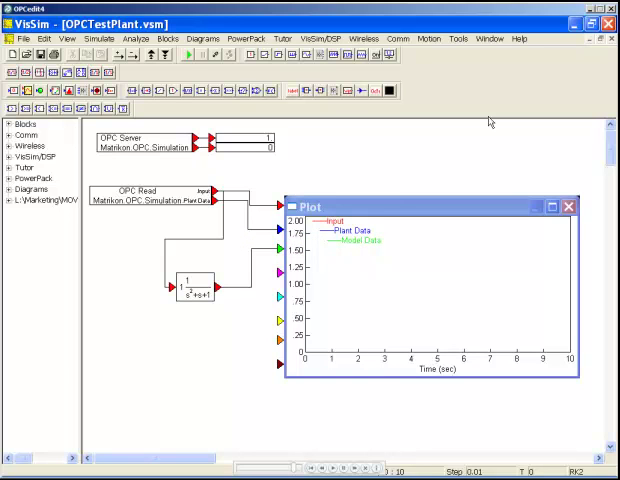
mouse_move(188, 56)
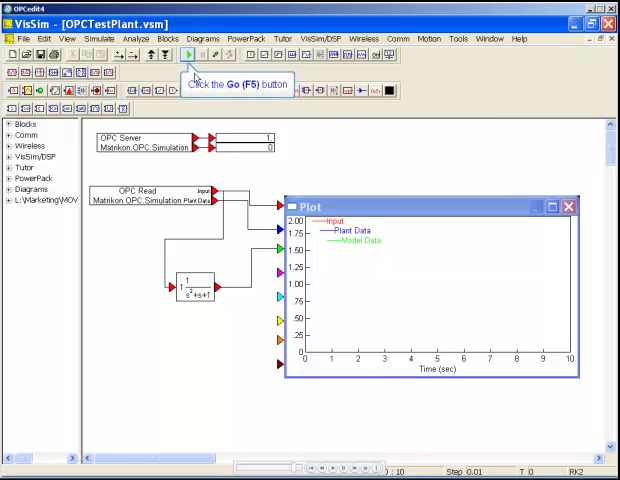
left_click(188, 54)
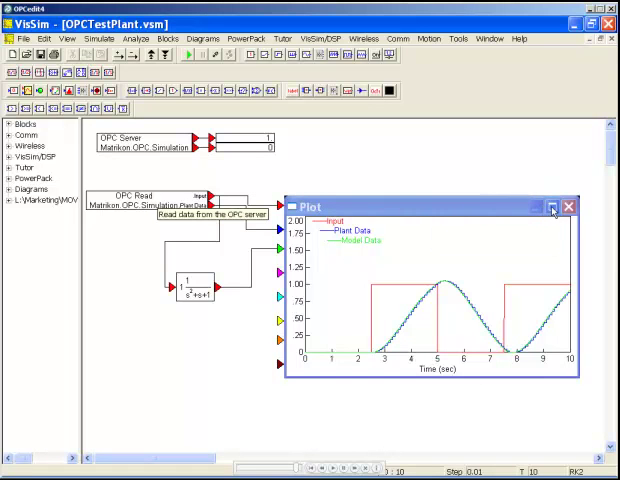
left_click(560, 206)
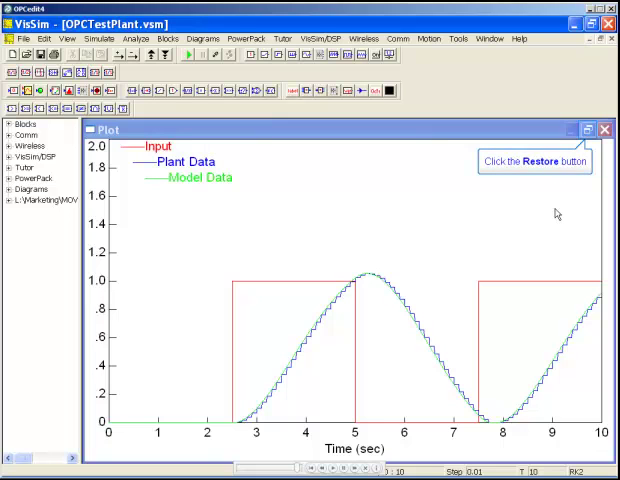
left_click(594, 128)
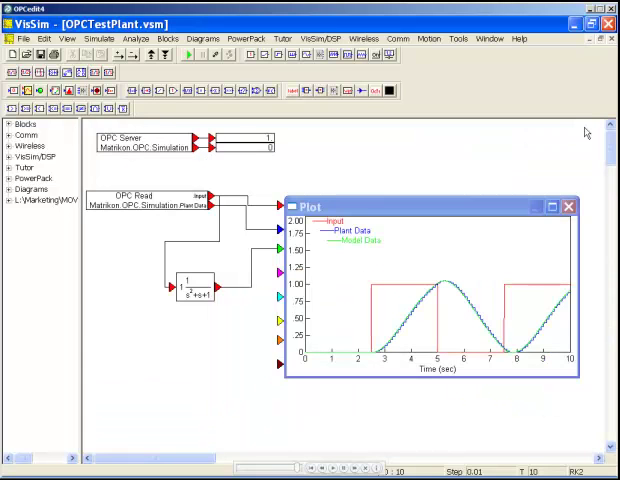